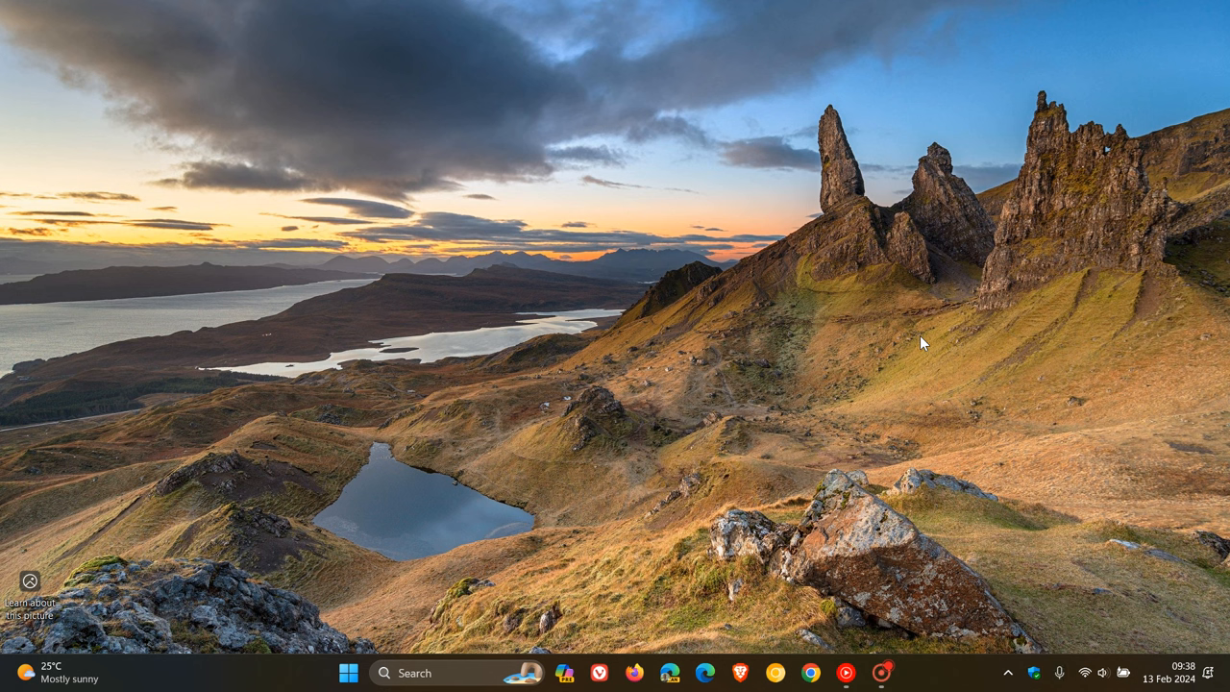
mouse_move(937, 335)
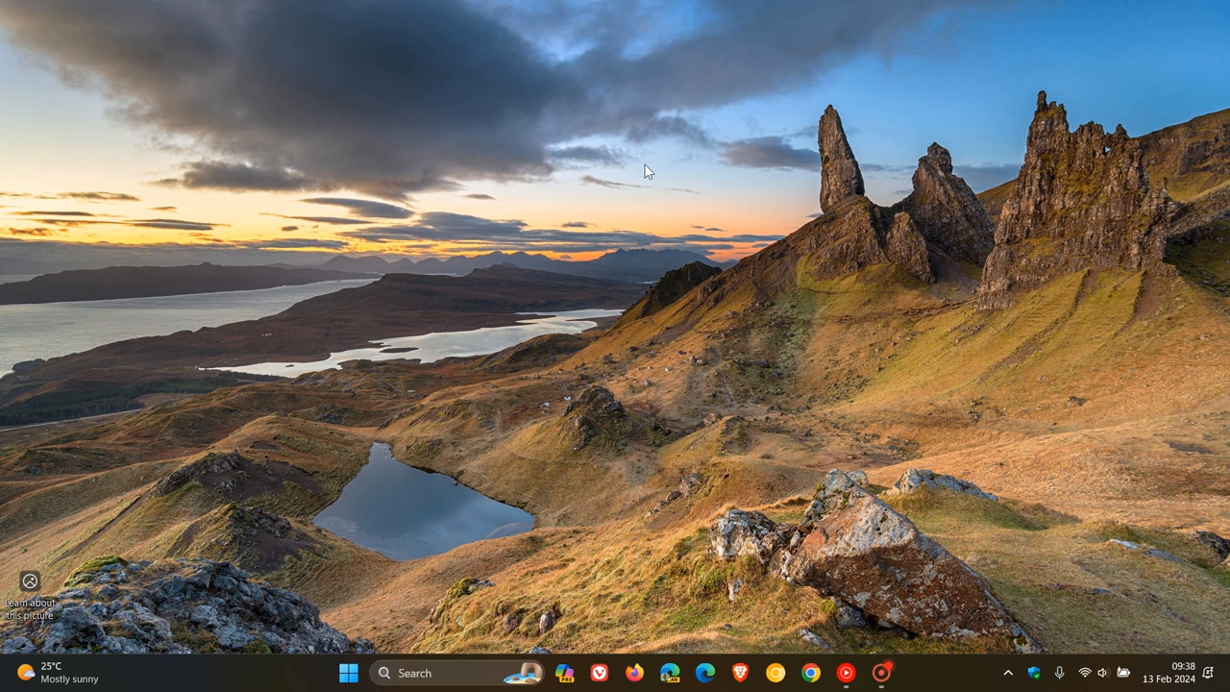
mouse_move(831, 261)
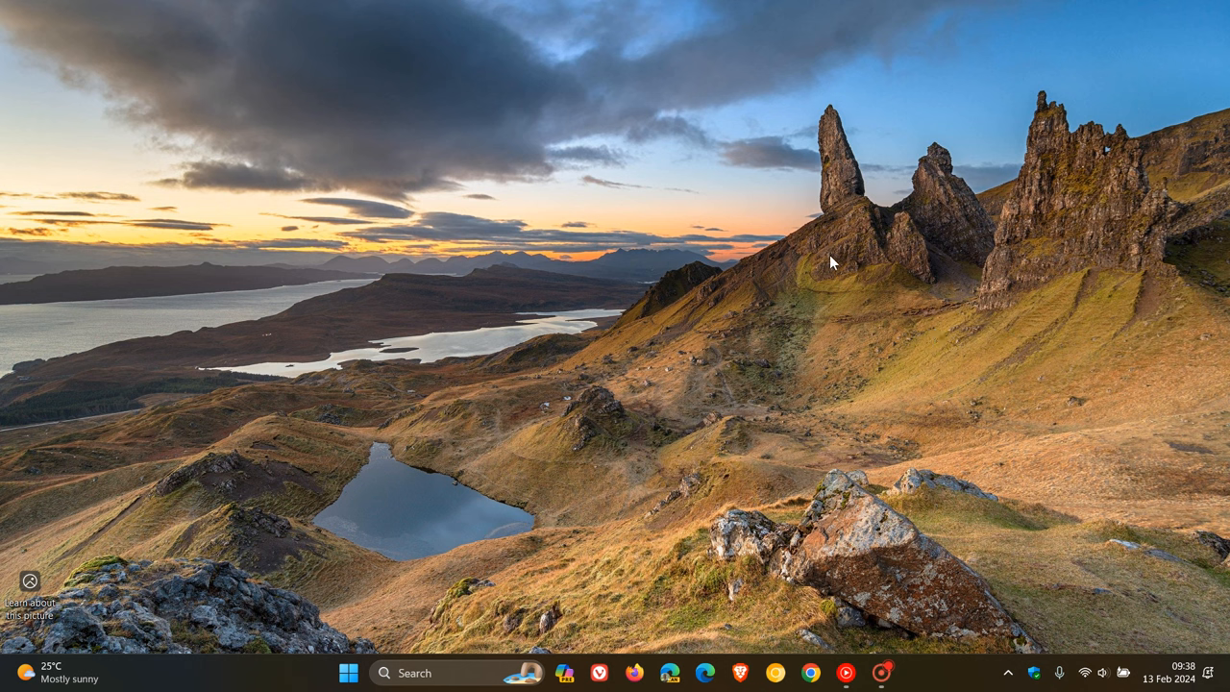
mouse_move(829, 332)
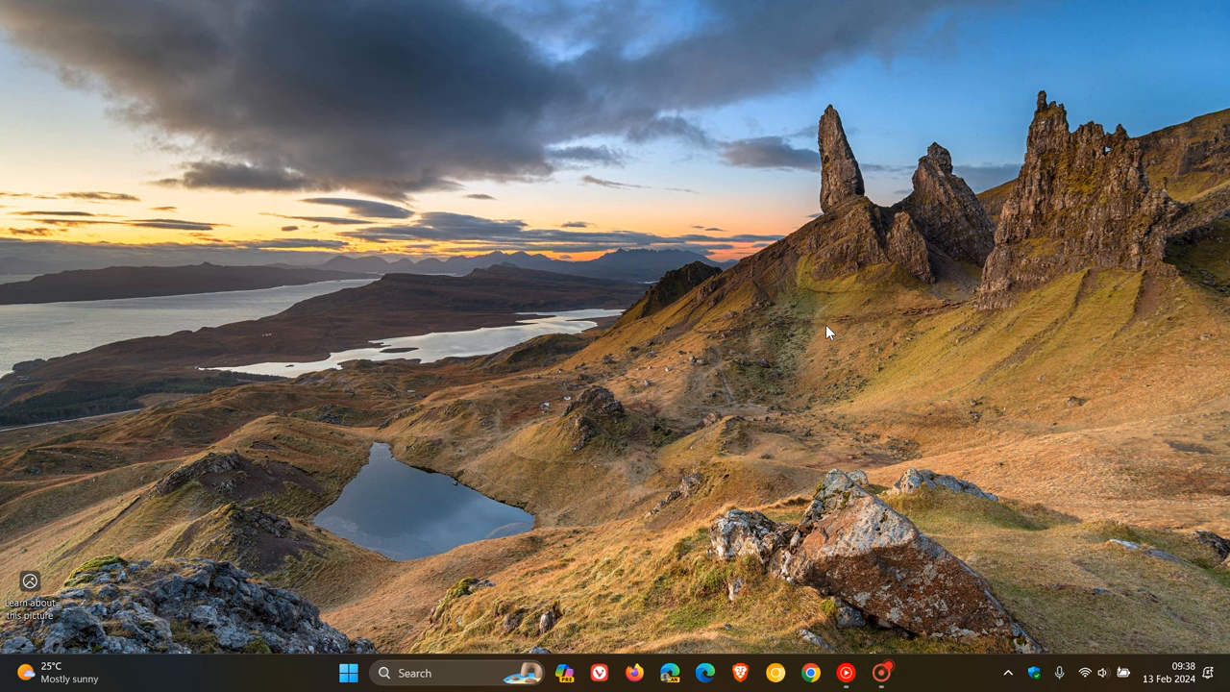
mouse_move(452, 673)
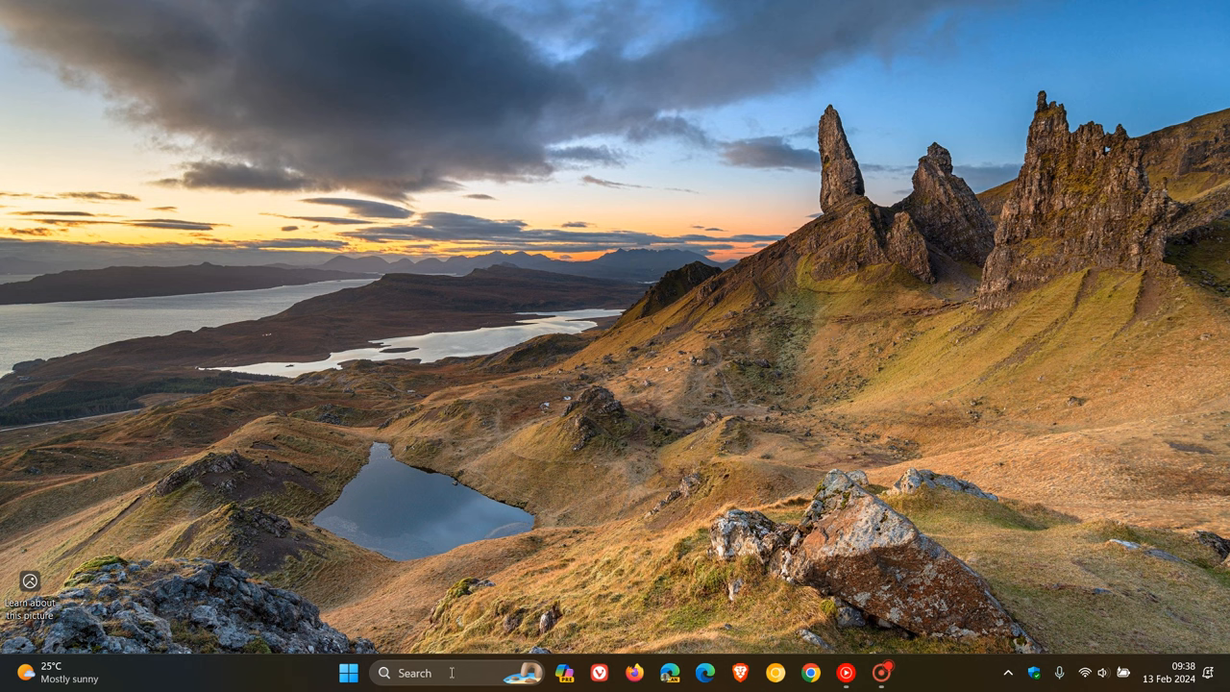
mouse_move(720, 442)
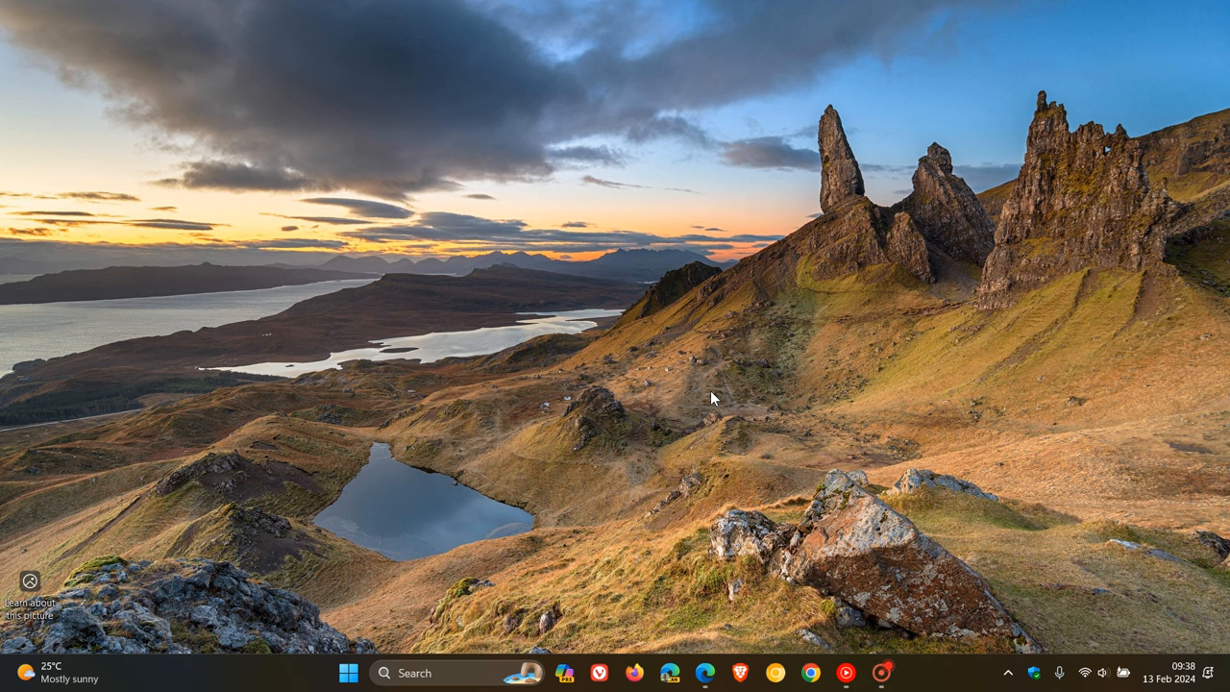
- Dismiss the Search flyout and bring up the taskbar context menu
left_click(415, 673)
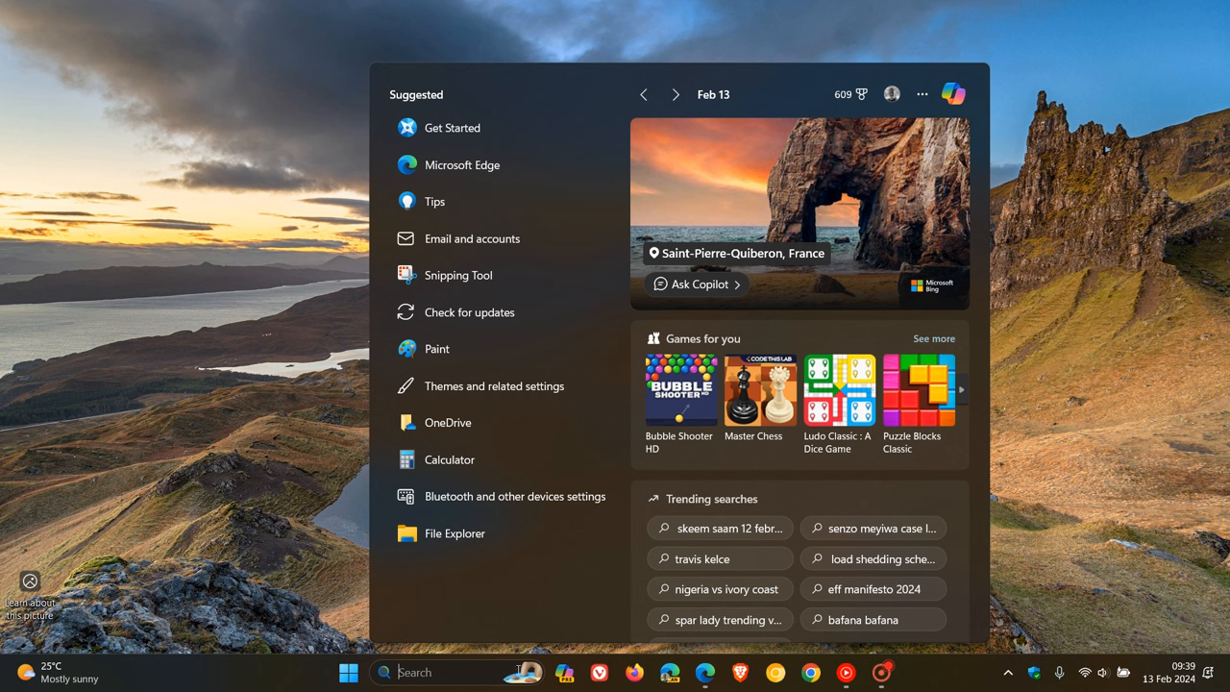
mouse_move(518, 671)
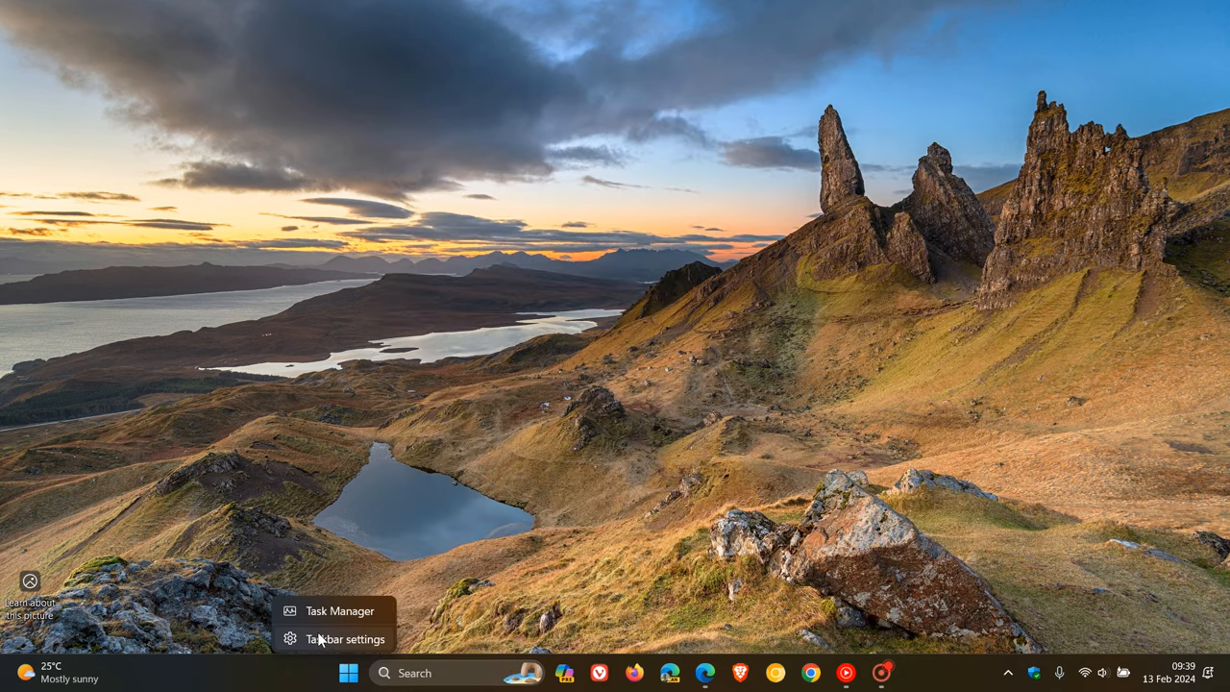
- Go from Taskbar settings into the Privacy & security page of Windows Settings
left_click(344, 639)
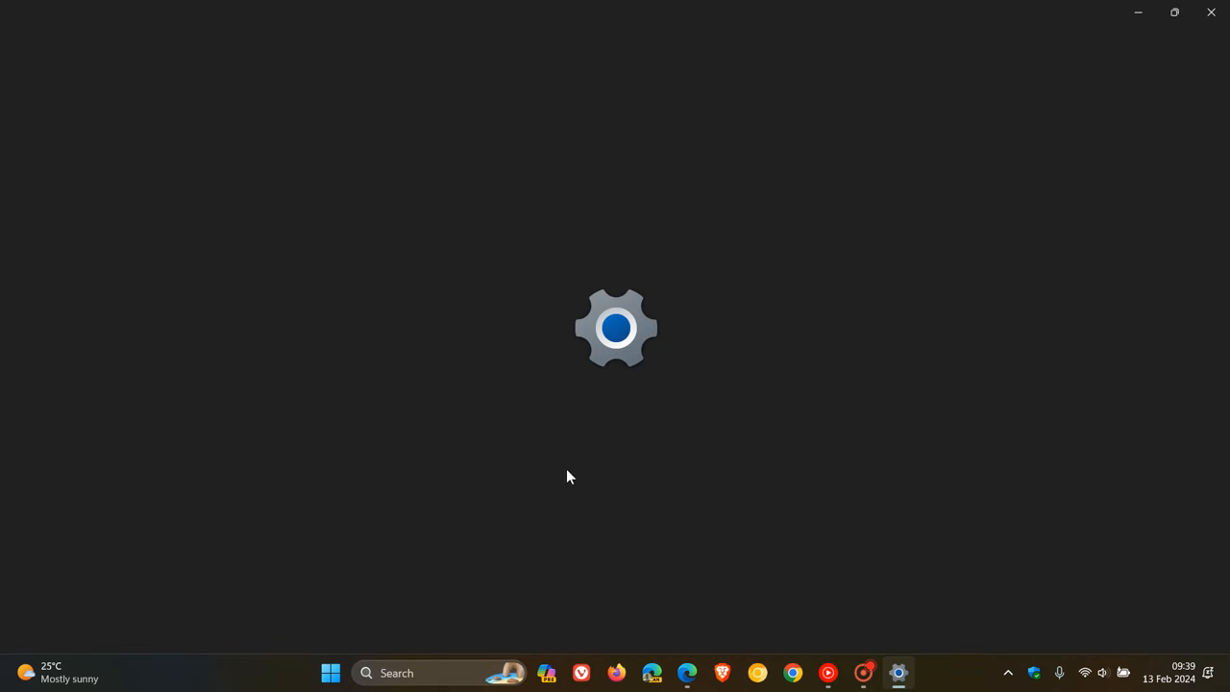
left_click(899, 673)
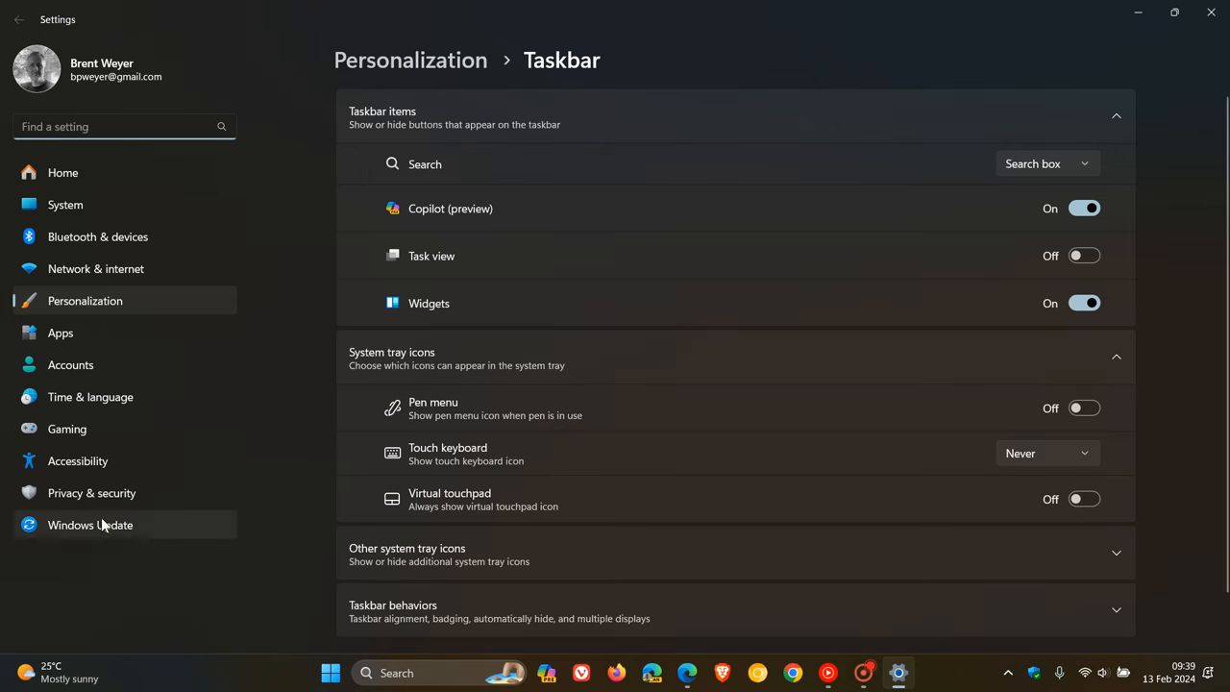
left_click(91, 493)
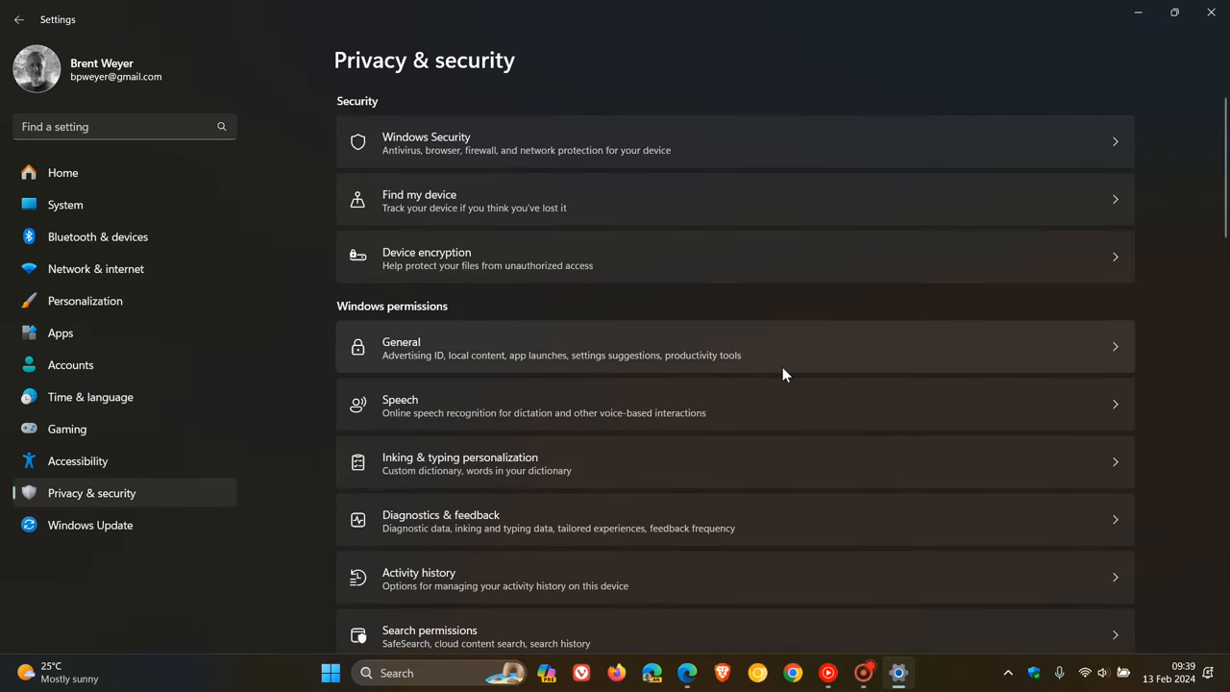
- Show Search permissions scrolled to More settings with Show search highlights switched on
left_click(430, 636)
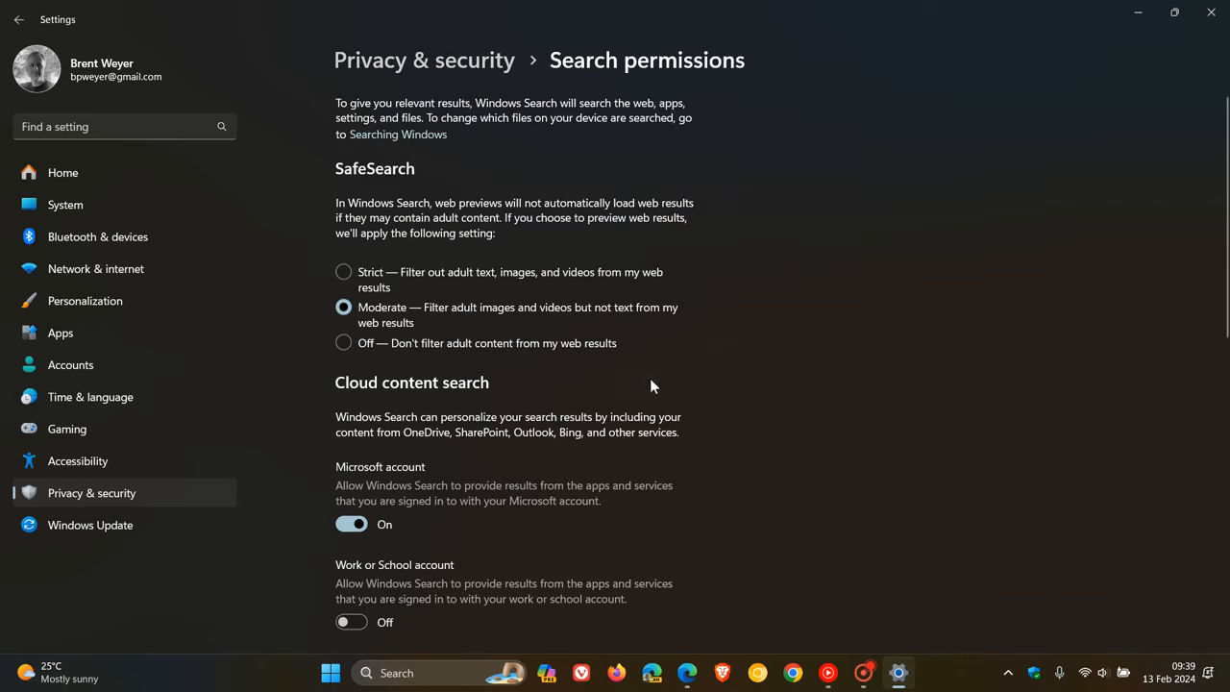
scroll("down", 3)
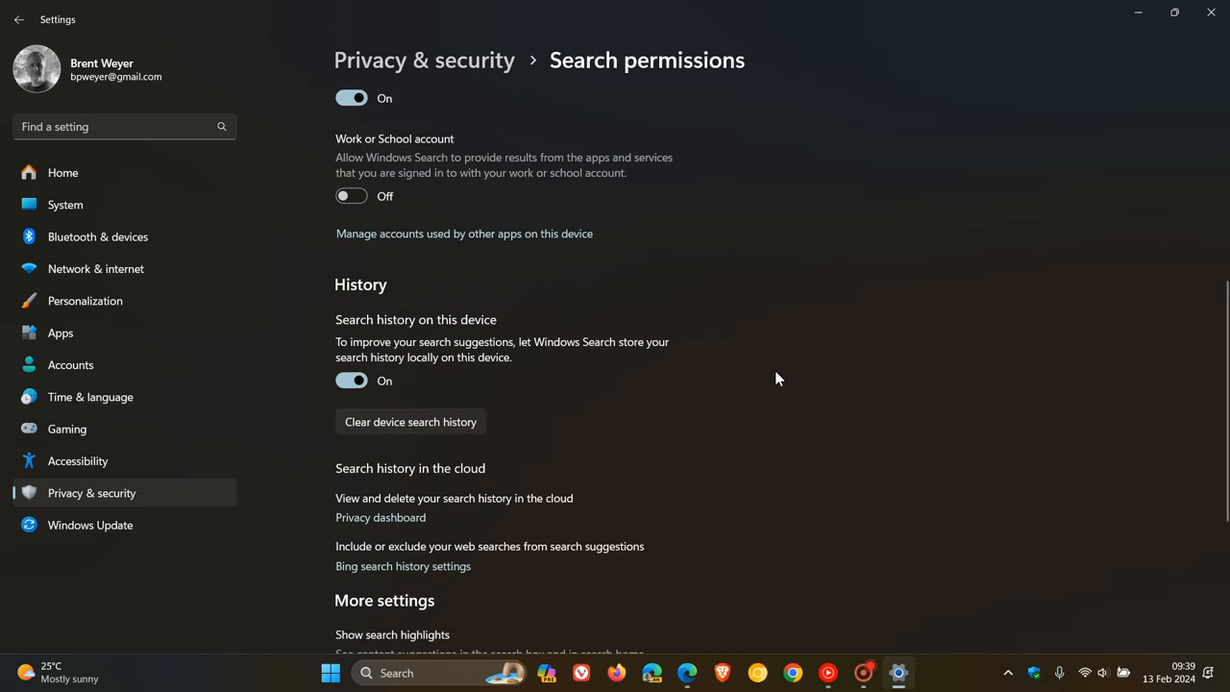
scroll("down", 3)
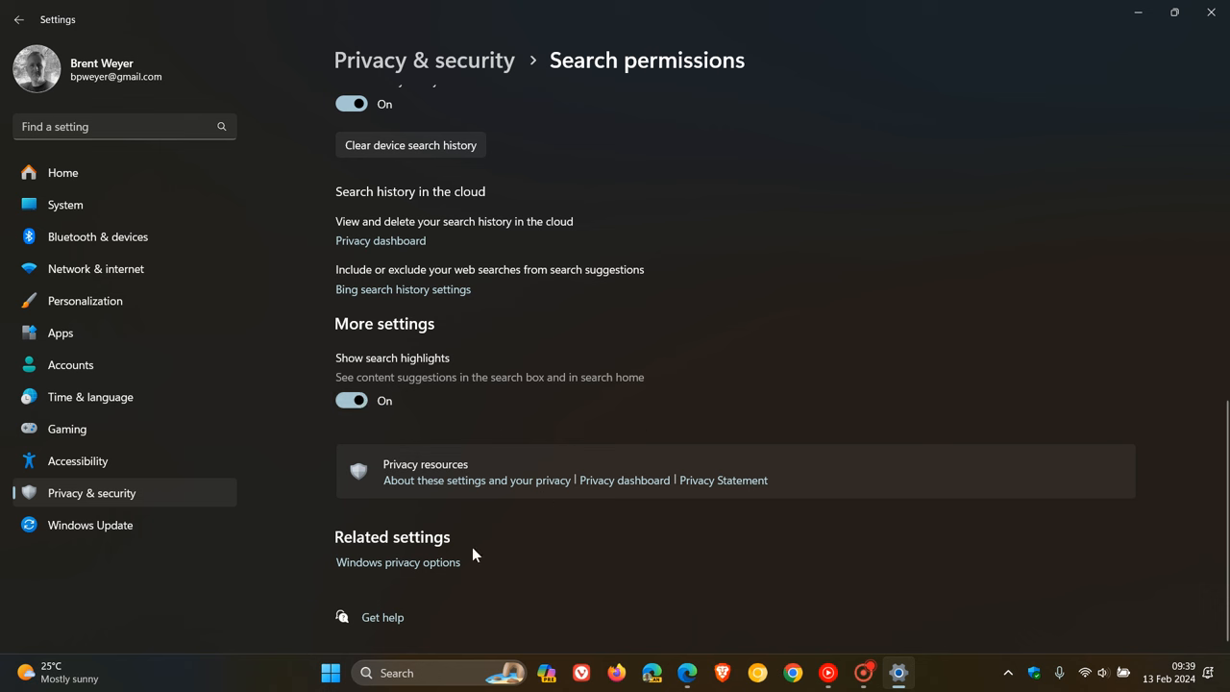
mouse_move(1046, 488)
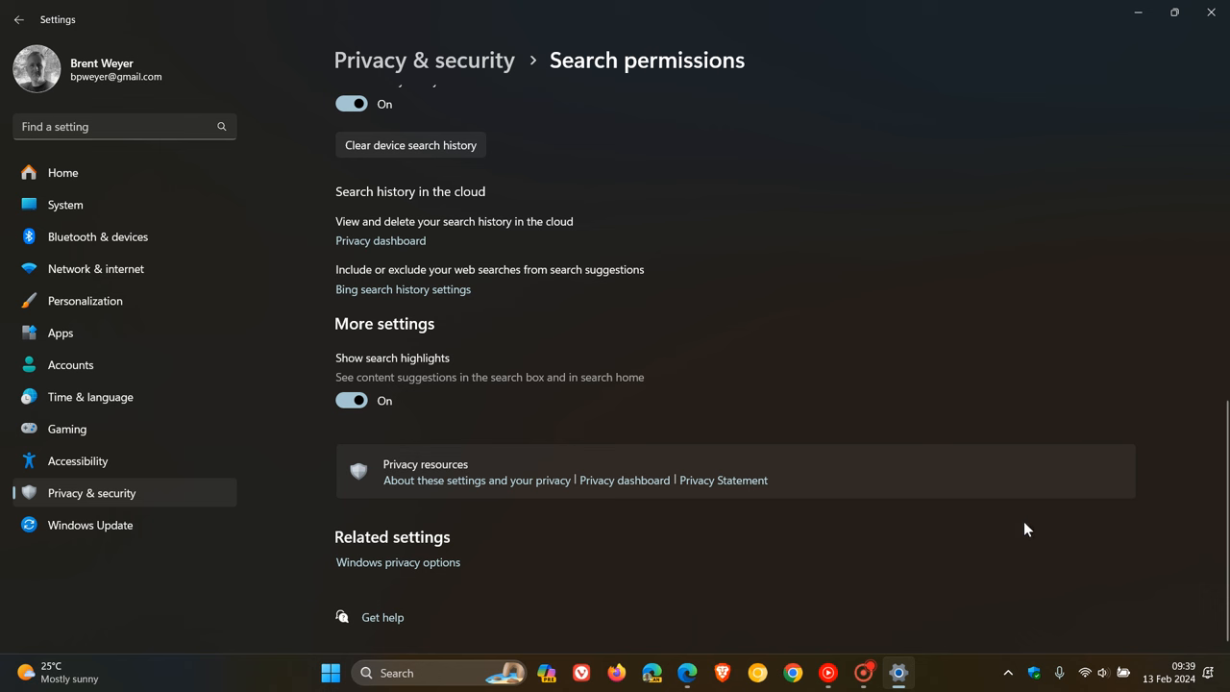
mouse_move(1024, 572)
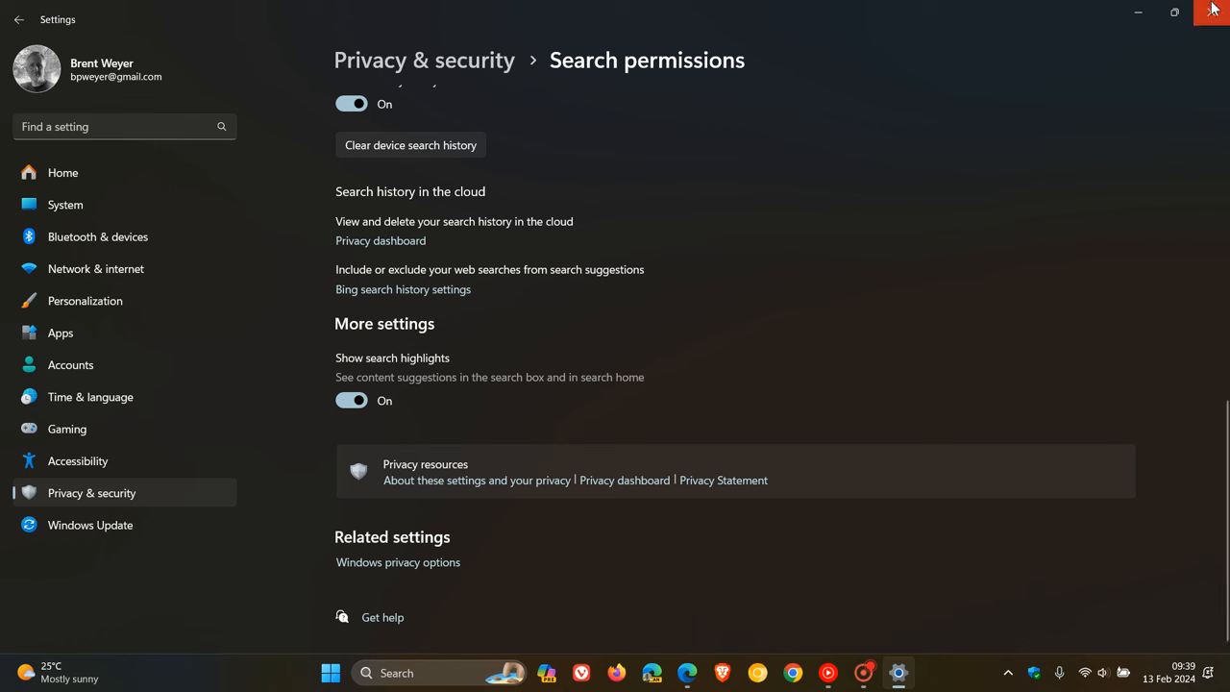
- Close Settings to return to the desktop before reopening the search flyout
left_click(1213, 11)
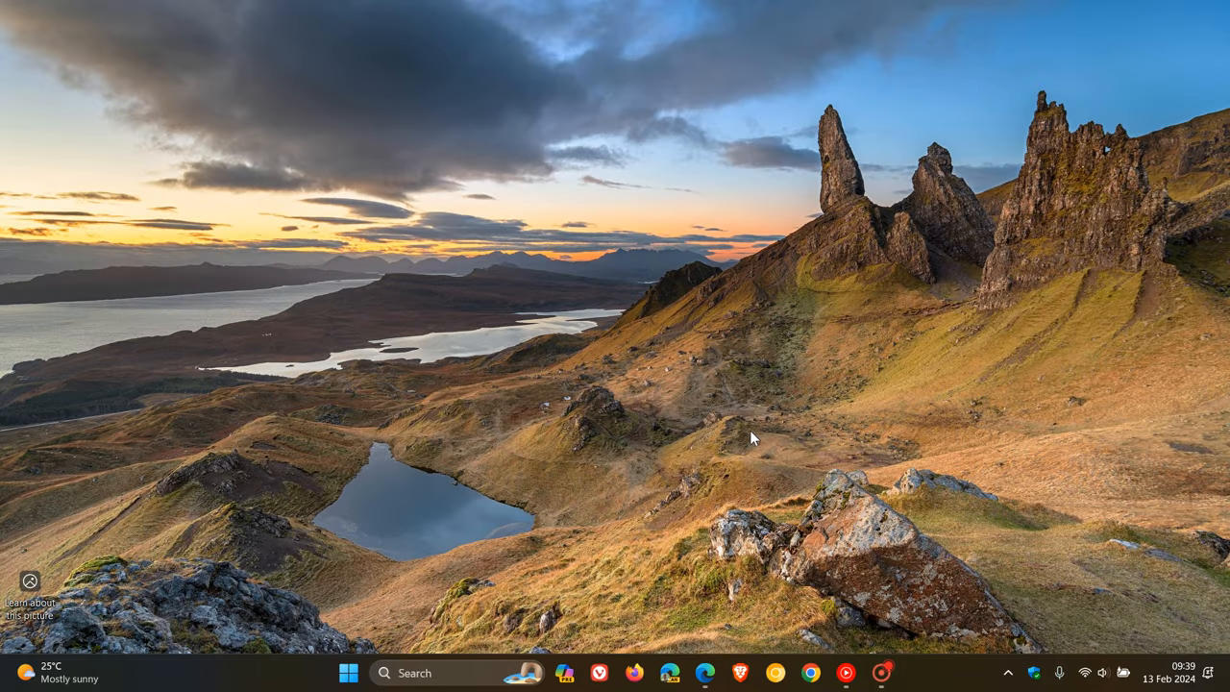
mouse_move(500, 562)
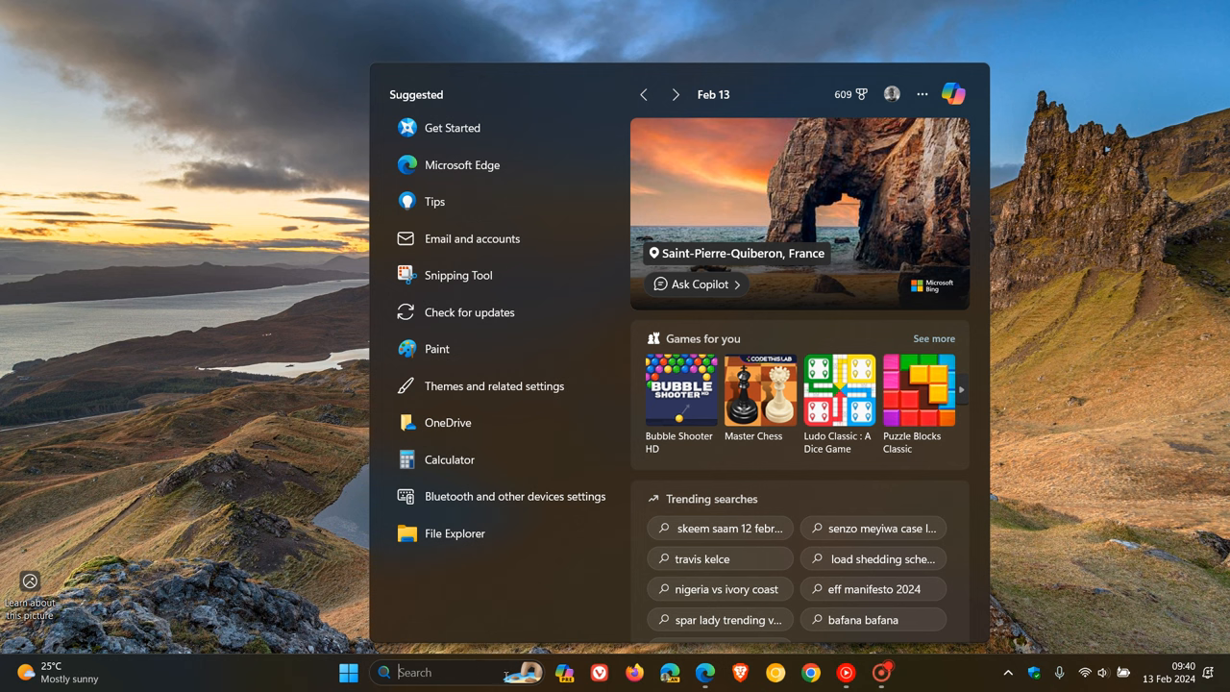
mouse_move(782, 526)
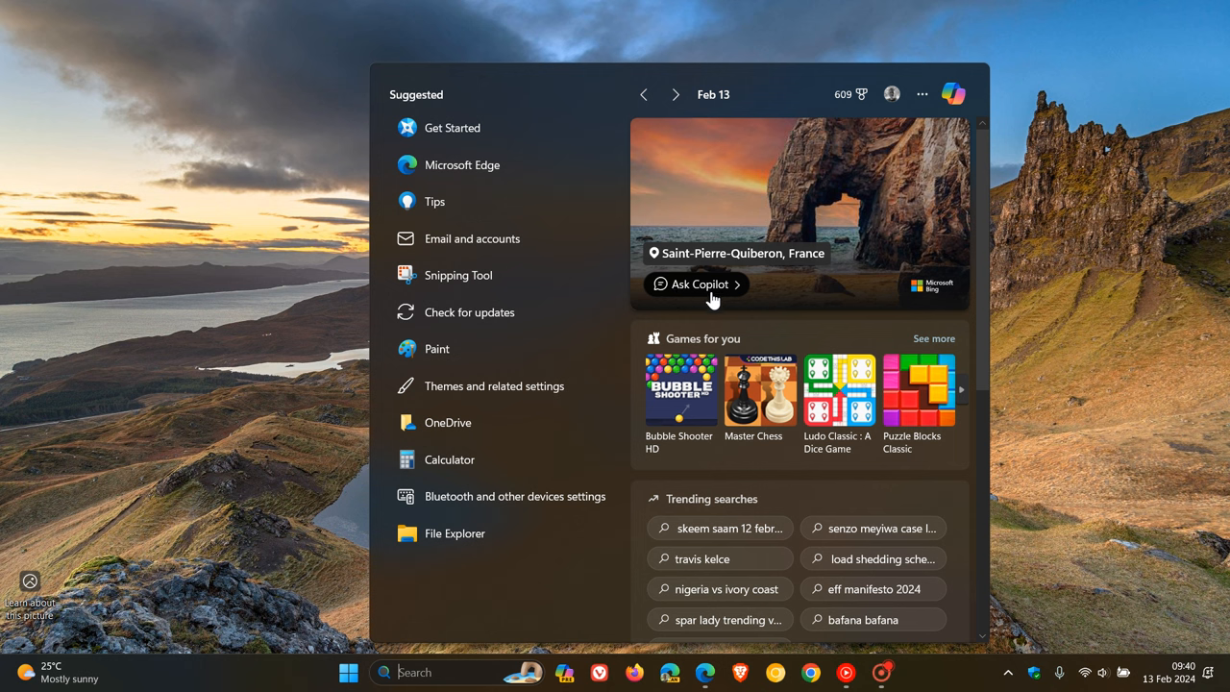
mouse_move(1144, 322)
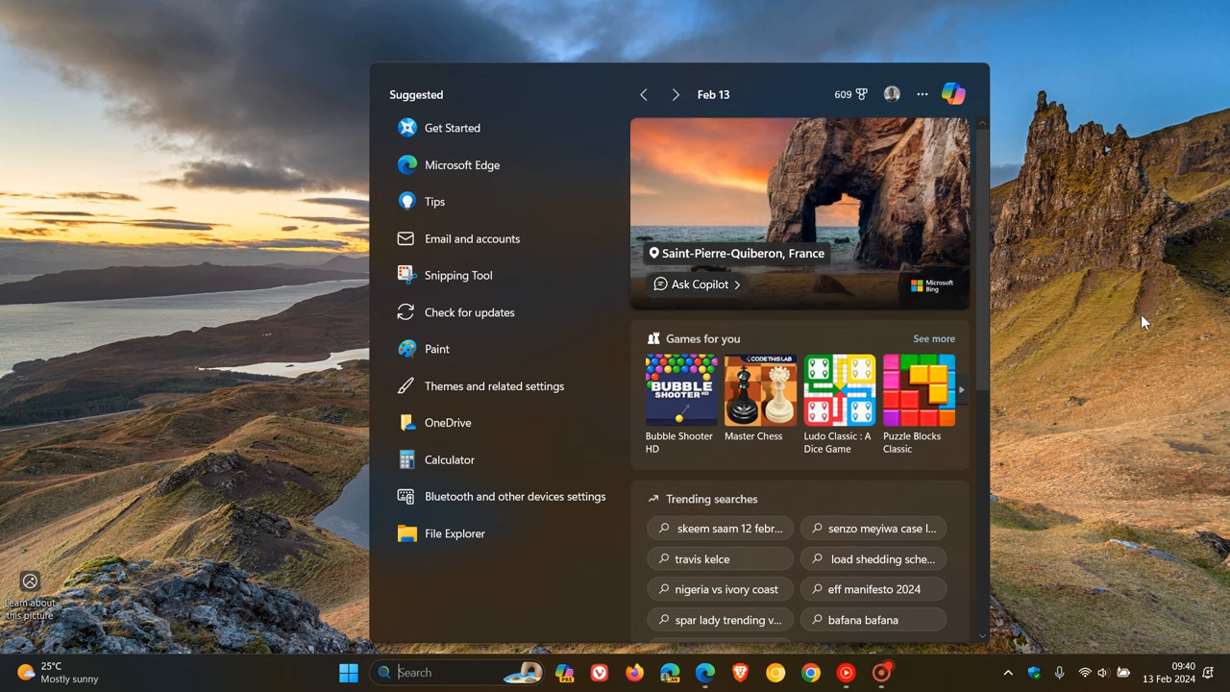
mouse_move(1086, 351)
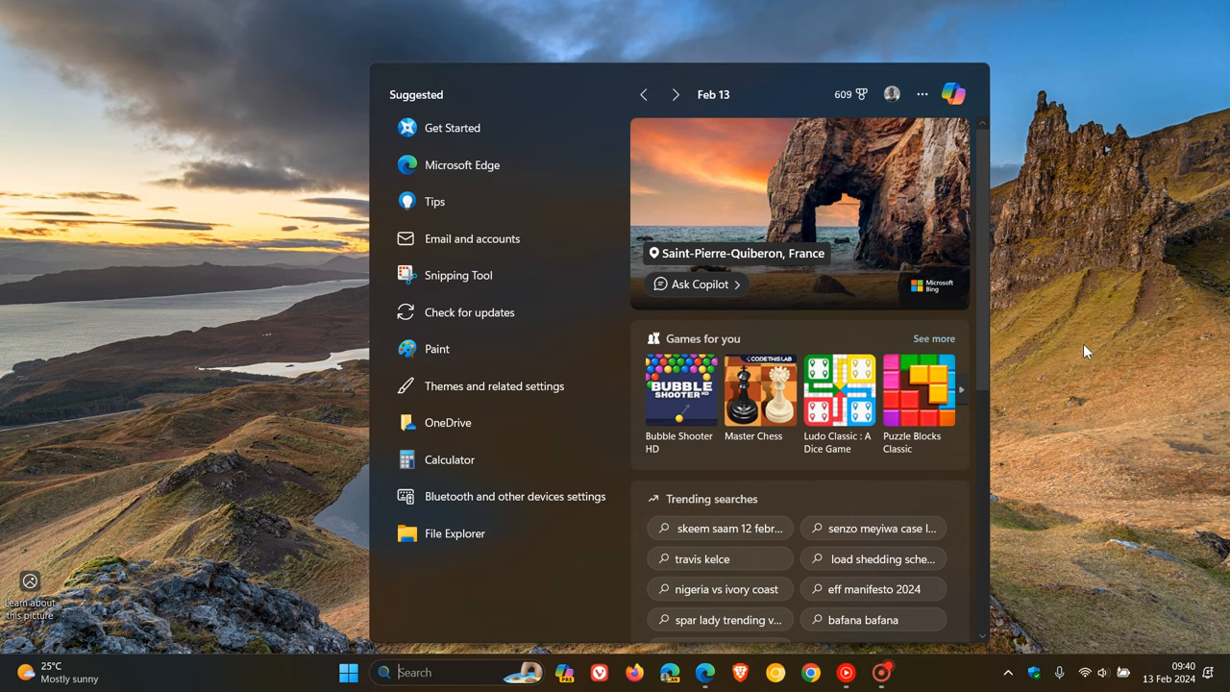